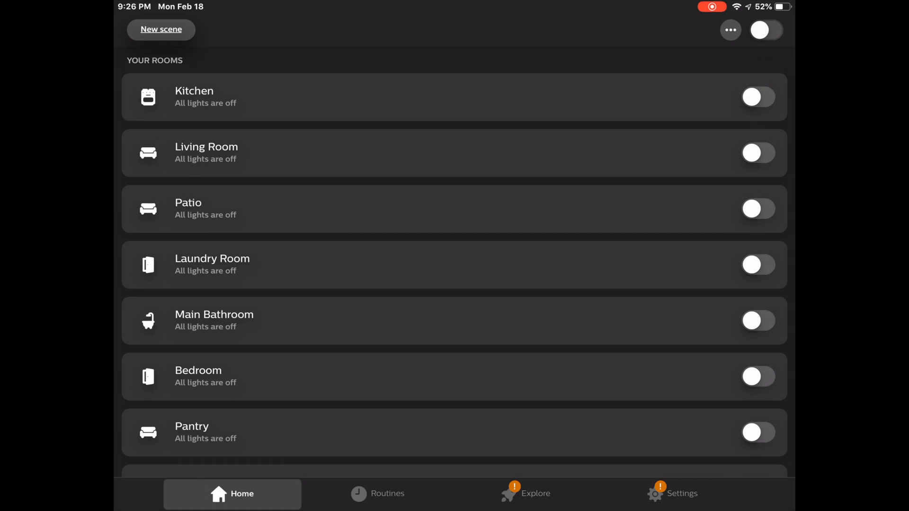
Start a new scene from the Hue Home tab to open the colour-wheel editor
{"action": "left_click", "coordinate": [161, 29]}
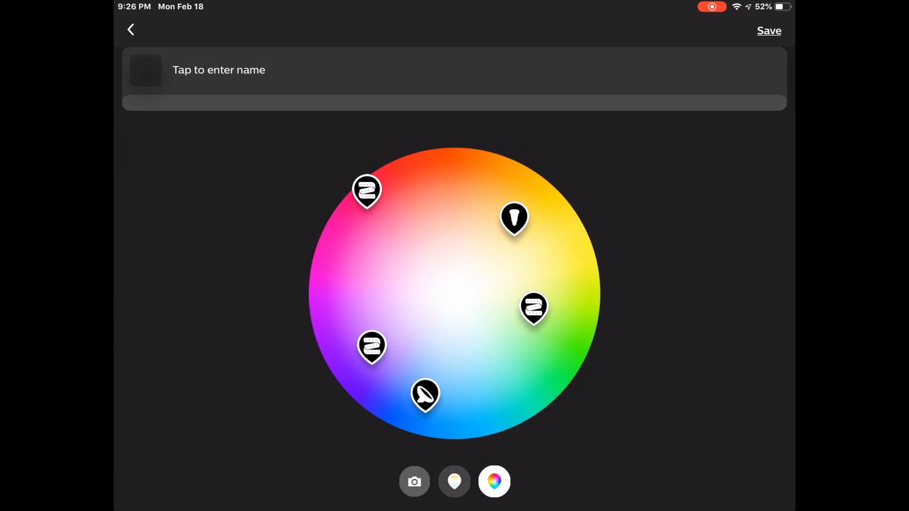
Build the scene from the Soho photo under City Lights and accept the crop
{"action": "left_click", "coordinate": [414, 481]}
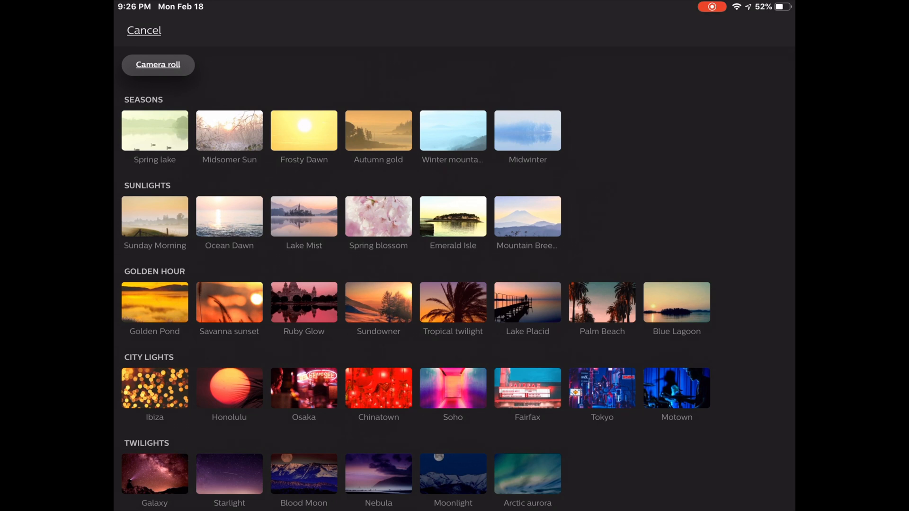
{"action": "left_click", "coordinate": [452, 388]}
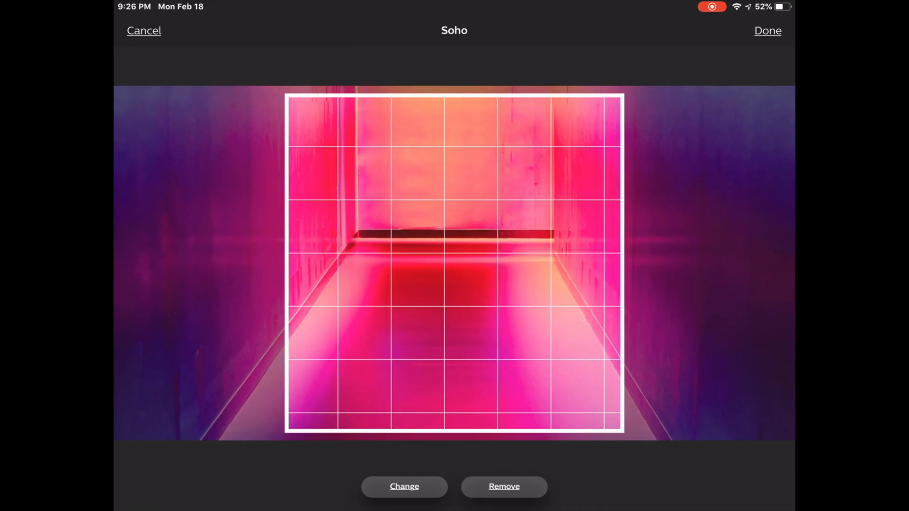
{"action": "left_click", "coordinate": [404, 486]}
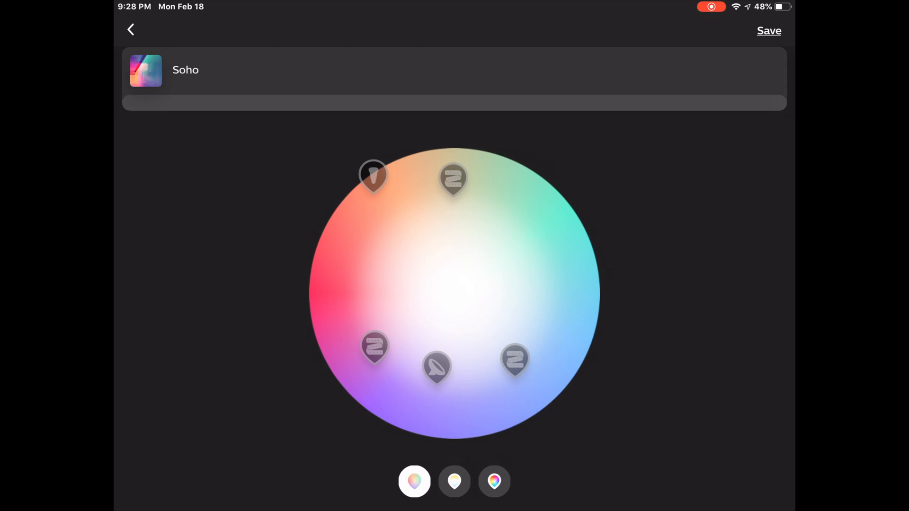
Preview the TV Bloom and Couch Lightstrip 2 colours, then save Soho to Living Room
{"action": "left_click", "coordinate": [494, 481]}
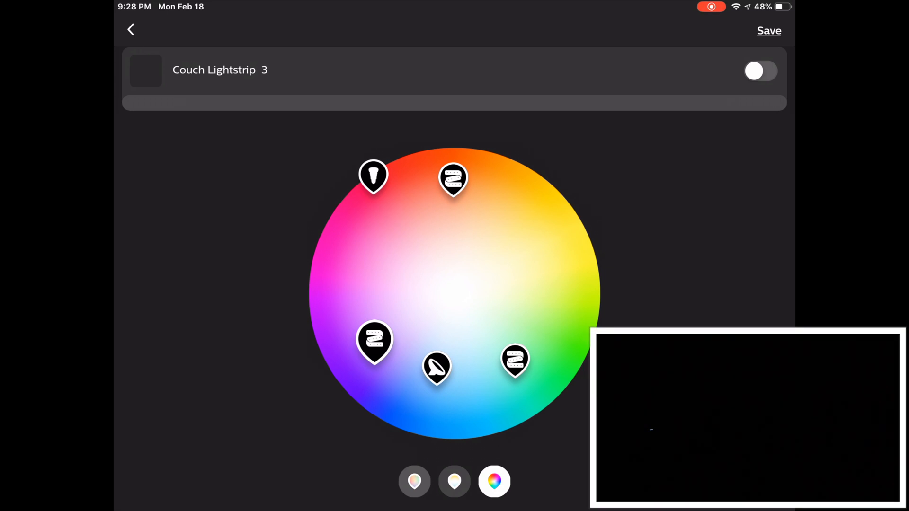
{"action": "left_click", "coordinate": [760, 70]}
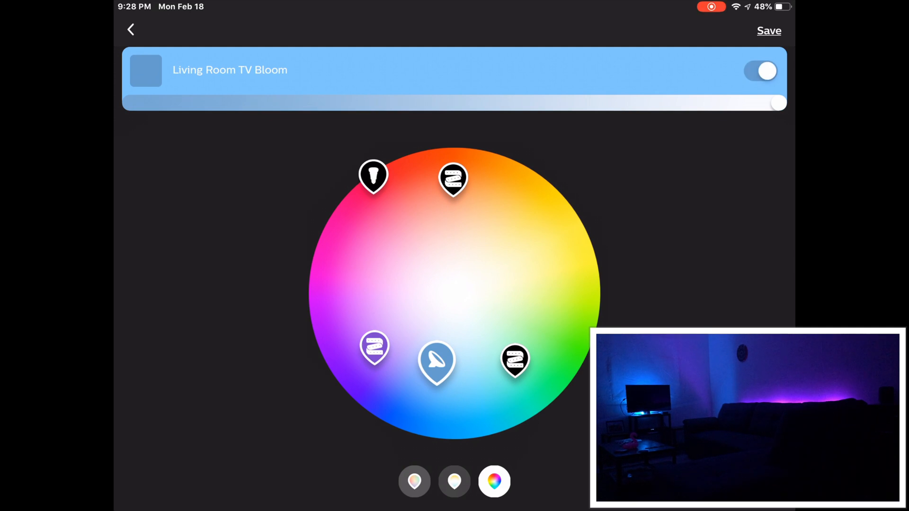
{"action": "left_click", "coordinate": [515, 360]}
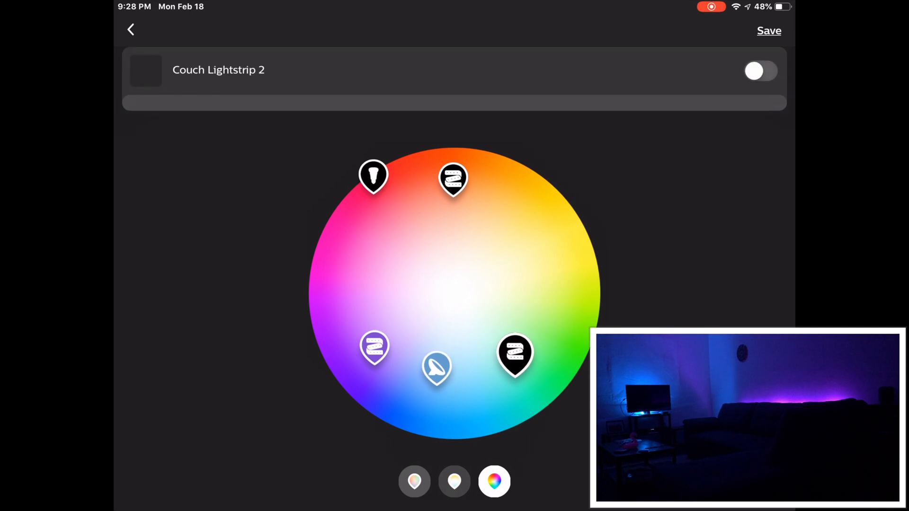
{"action": "left_click", "coordinate": [760, 71]}
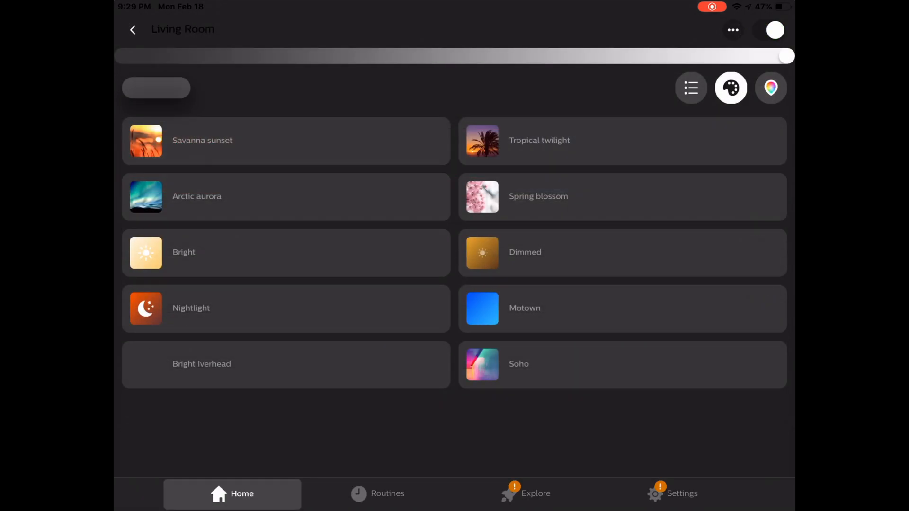
Activate Soho in the Living Room, review it in the editor, then exit
{"action": "left_click", "coordinate": [622, 364]}
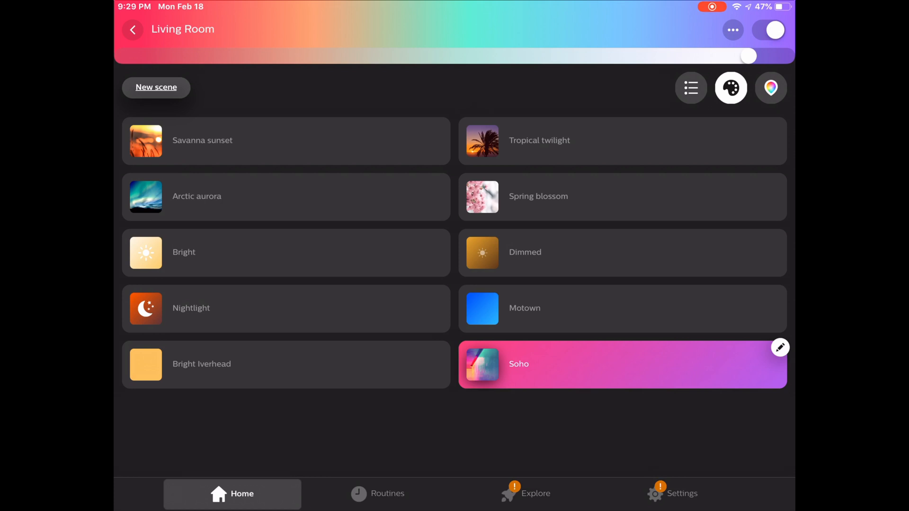
{"action": "left_click", "coordinate": [779, 347]}
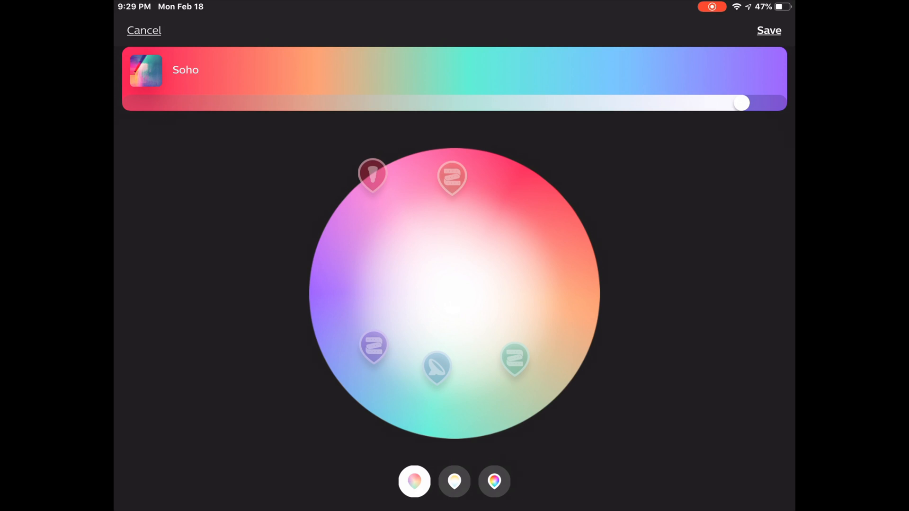
{"action": "left_click", "coordinate": [768, 30]}
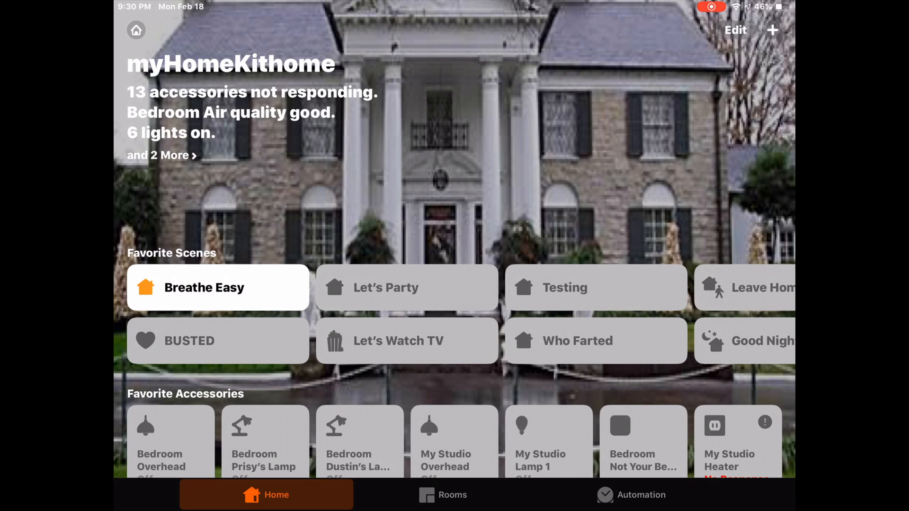
Create a custom Apple Home scene named SoHo and bring up its accessory list
{"action": "left_click", "coordinate": [772, 29]}
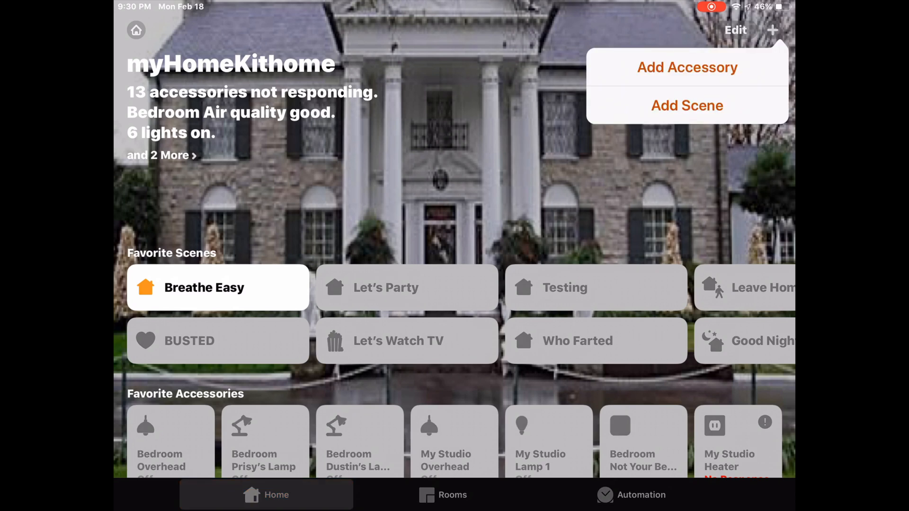
{"action": "left_click", "coordinate": [686, 106]}
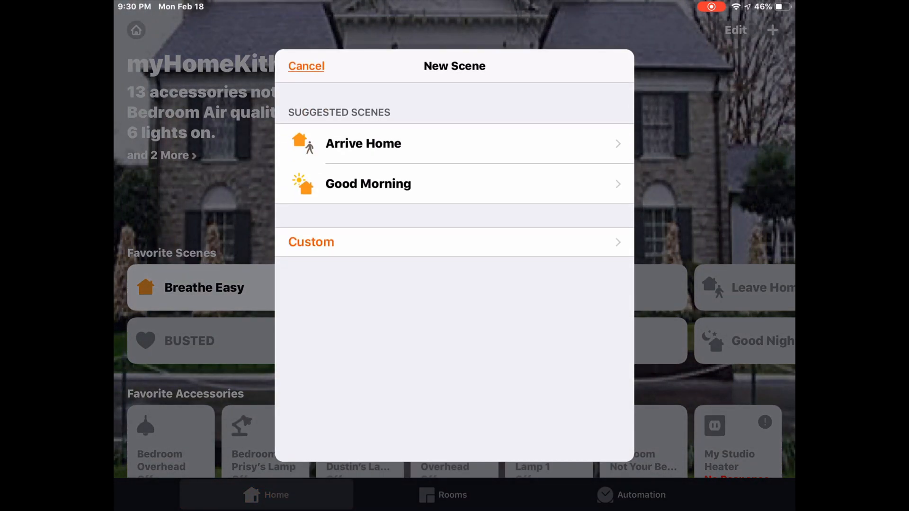
{"action": "left_click", "coordinate": [311, 242]}
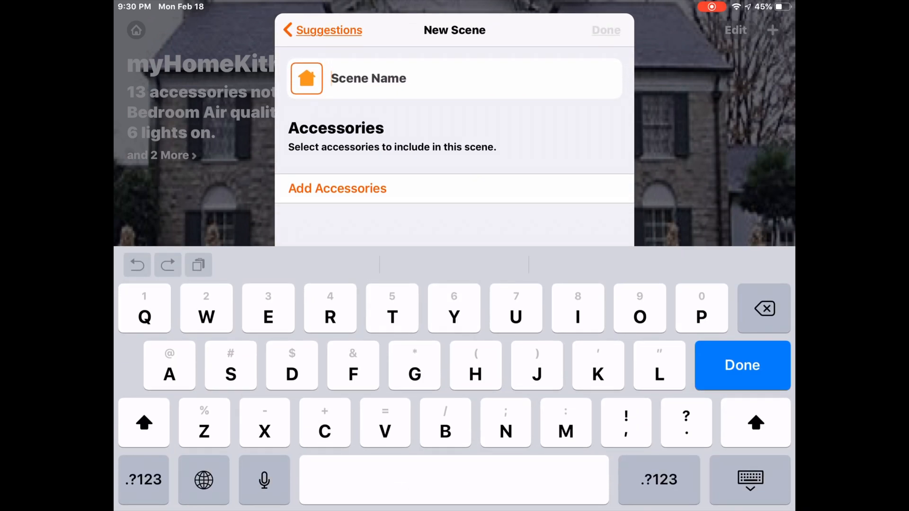
{"action": "type", "text": "oH"}
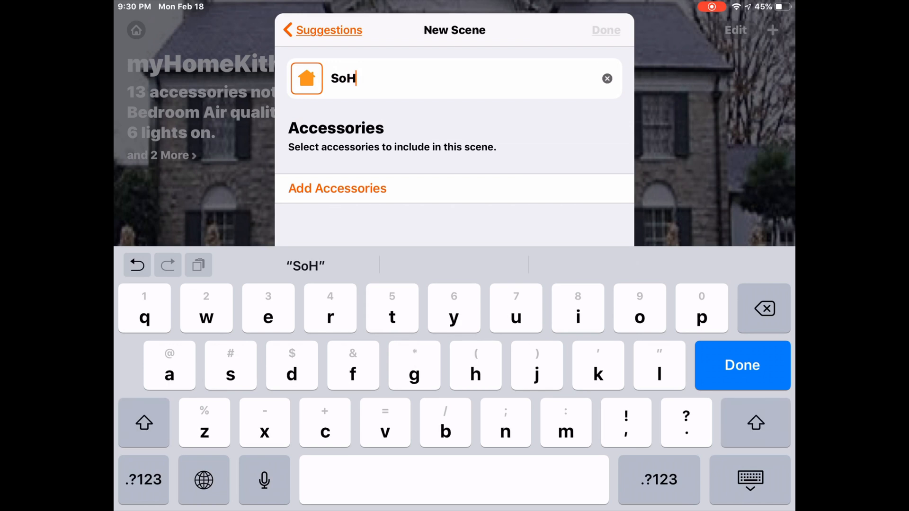
{"action": "type", "text": "o"}
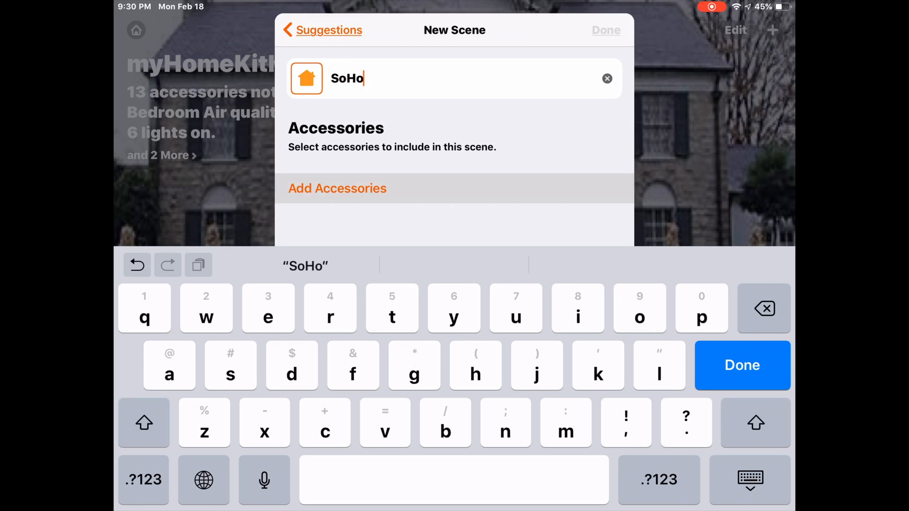
{"action": "left_click", "coordinate": [336, 188]}
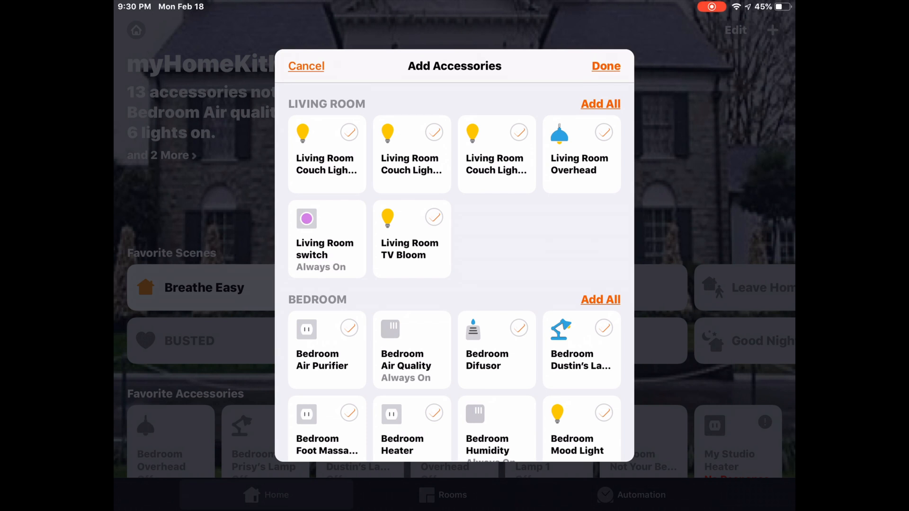
Add all five Living Room lights to SoHo and open one light's brightness control
{"action": "left_click", "coordinate": [601, 103]}
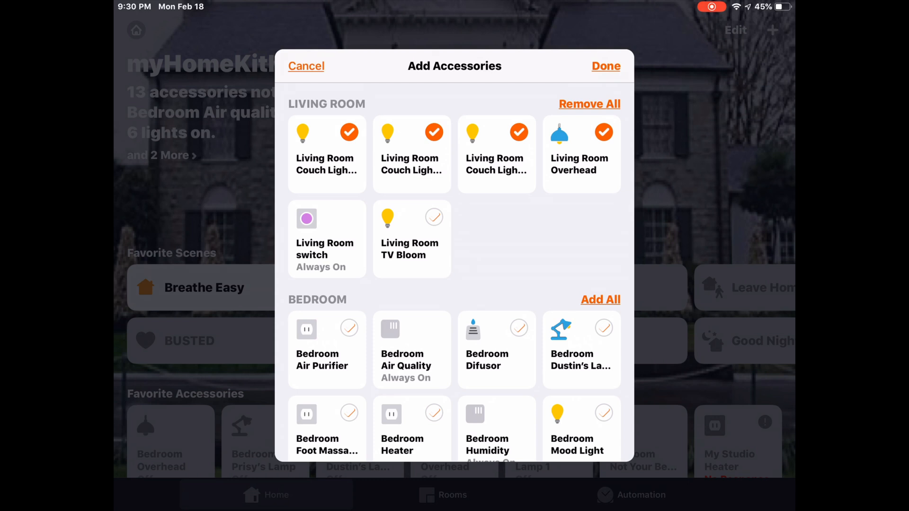
{"action": "left_click", "coordinate": [433, 217]}
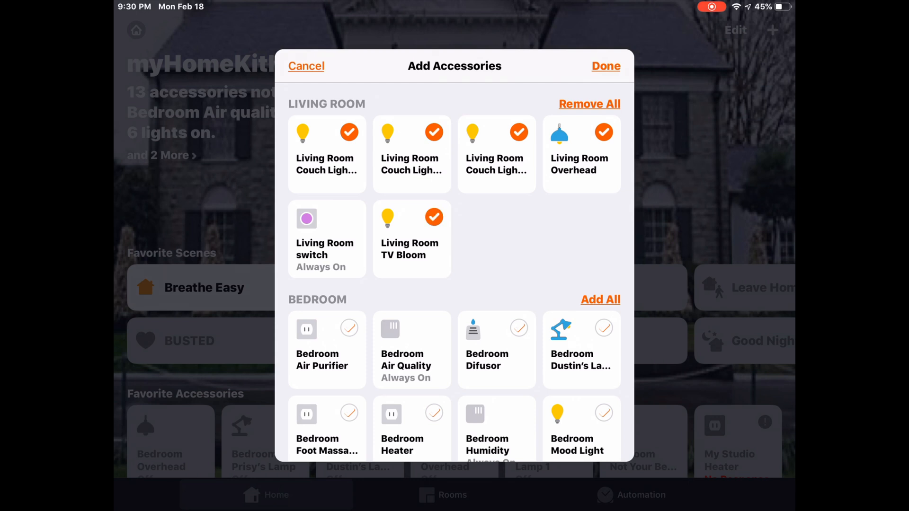
{"action": "left_click", "coordinate": [604, 65]}
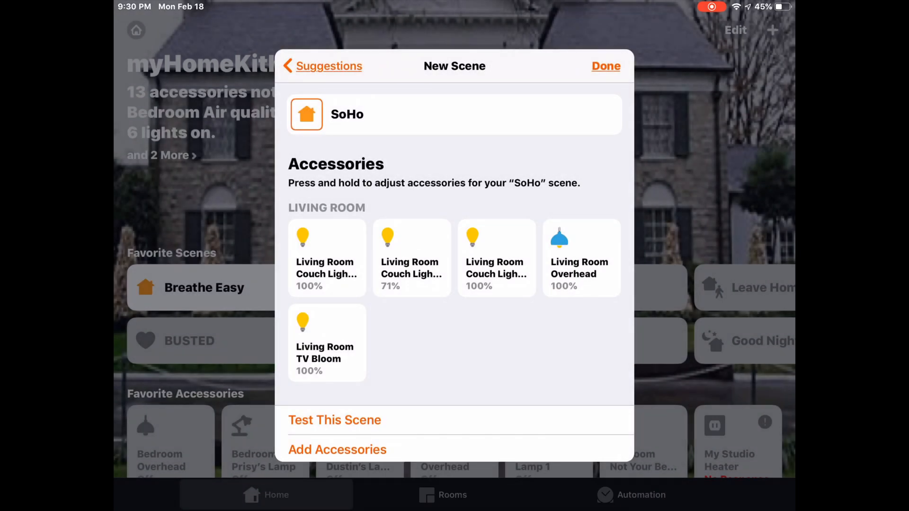
{"action": "left_click", "coordinate": [326, 256]}
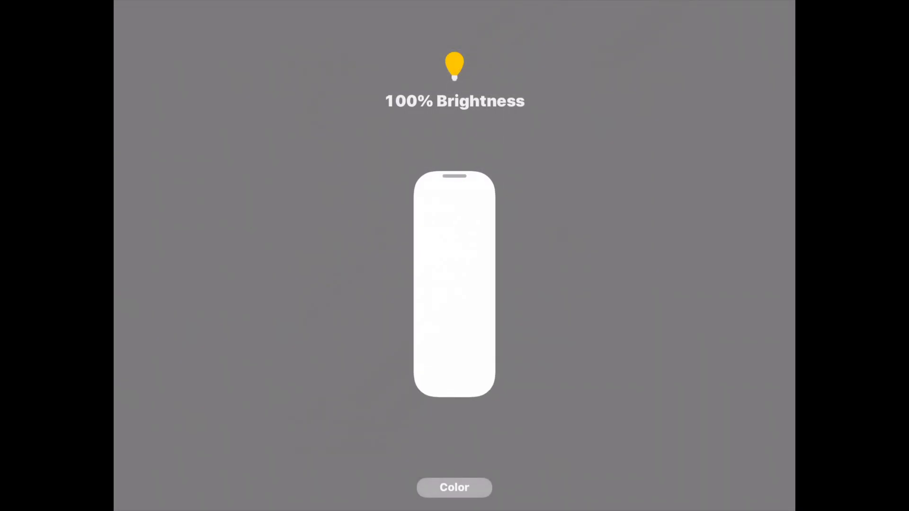
Check each Living Room light's brightness and colour options, keeping them at 100%
{"action": "left_click", "coordinate": [454, 488]}
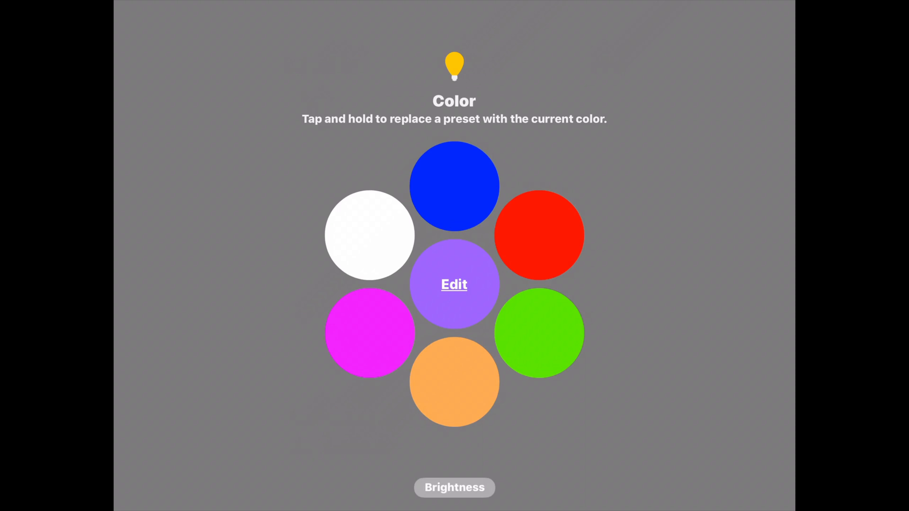
{"action": "left_click", "coordinate": [454, 487]}
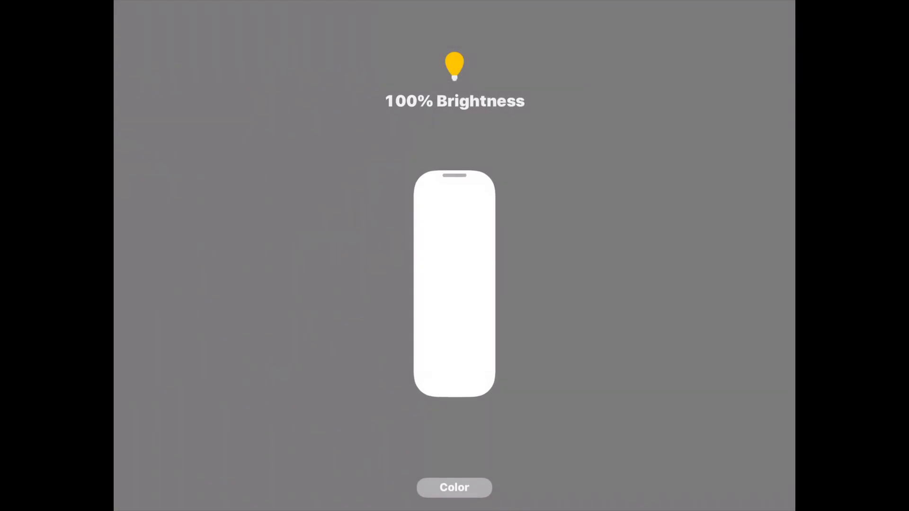
{"action": "left_click", "coordinate": [454, 488]}
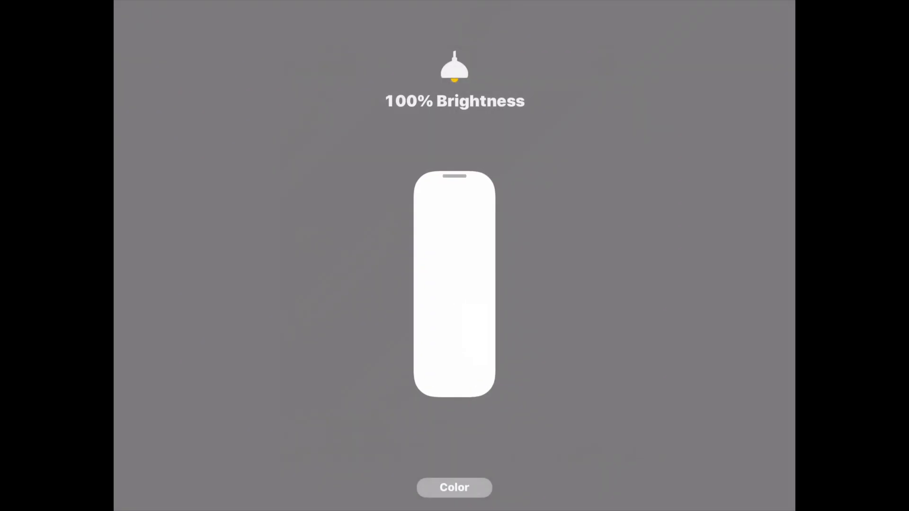
{"action": "left_click", "coordinate": [454, 488]}
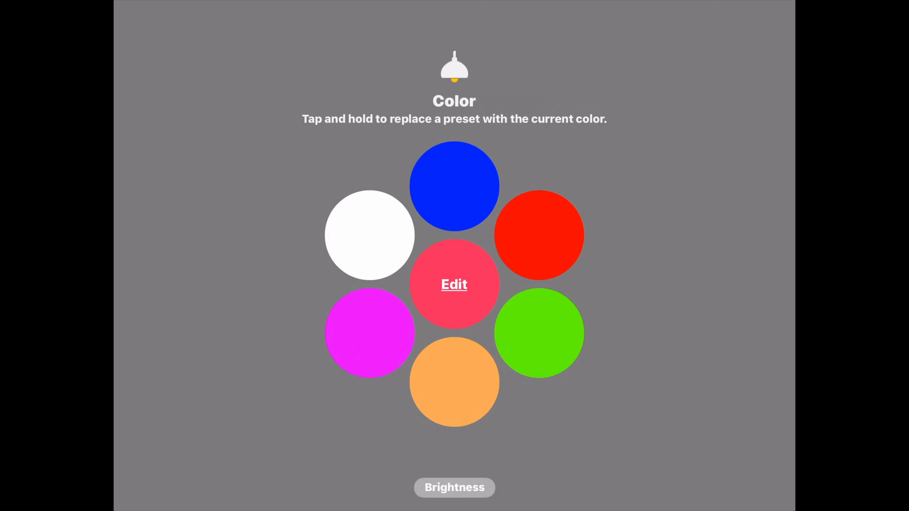
{"action": "left_click", "coordinate": [454, 487]}
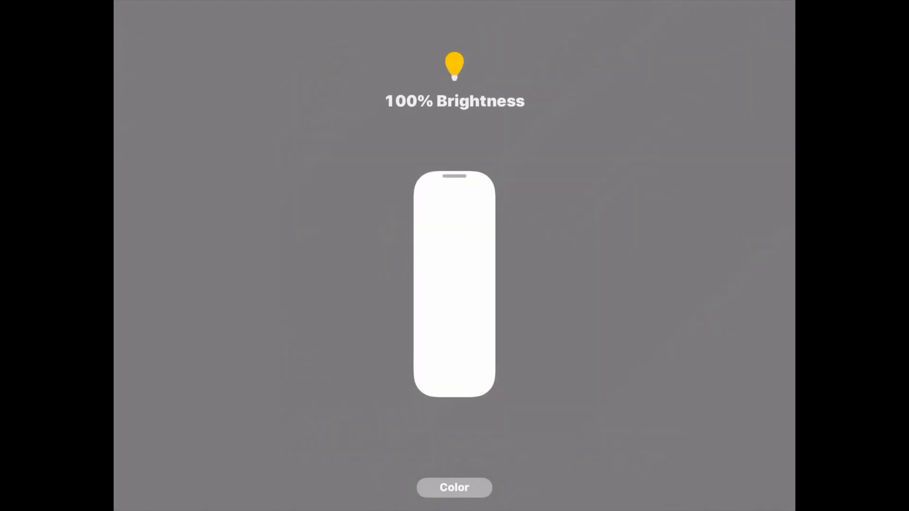
{"action": "left_click", "coordinate": [454, 488]}
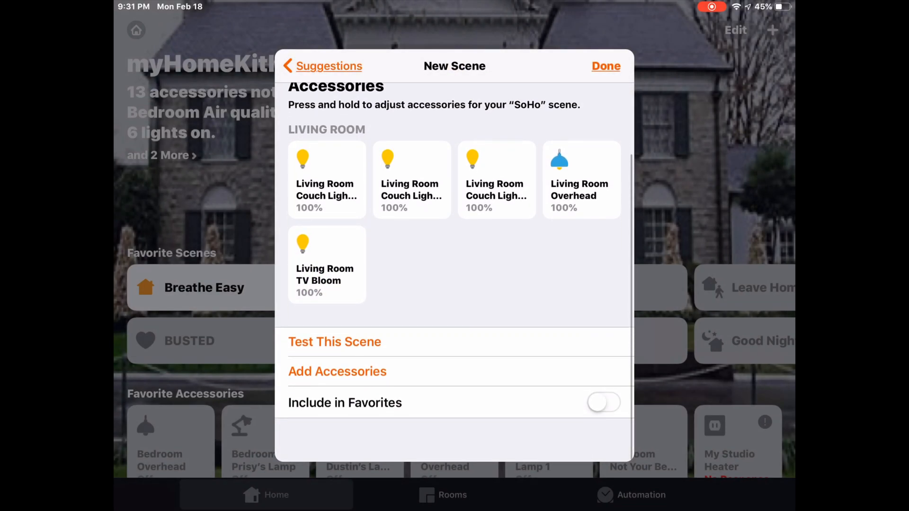
Save the SoHo scene and go to the Living Room through the Rooms tab
{"action": "scroll", "scroll_direction": "down", "scroll_amount": 3}
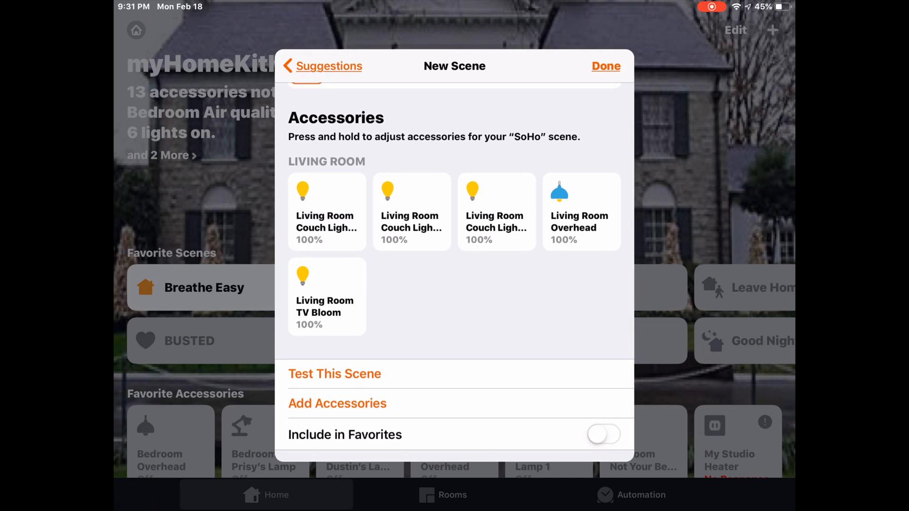
{"action": "left_click", "coordinate": [605, 65]}
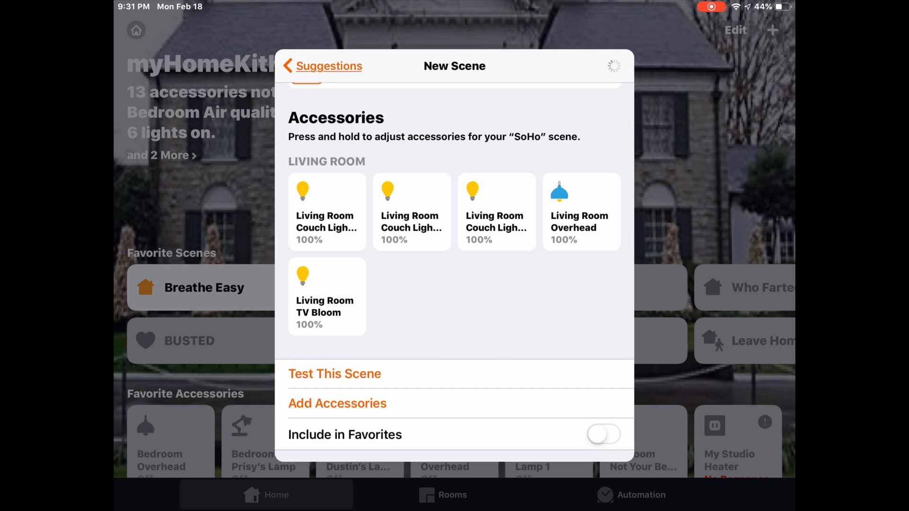
{"action": "left_click", "coordinate": [328, 66]}
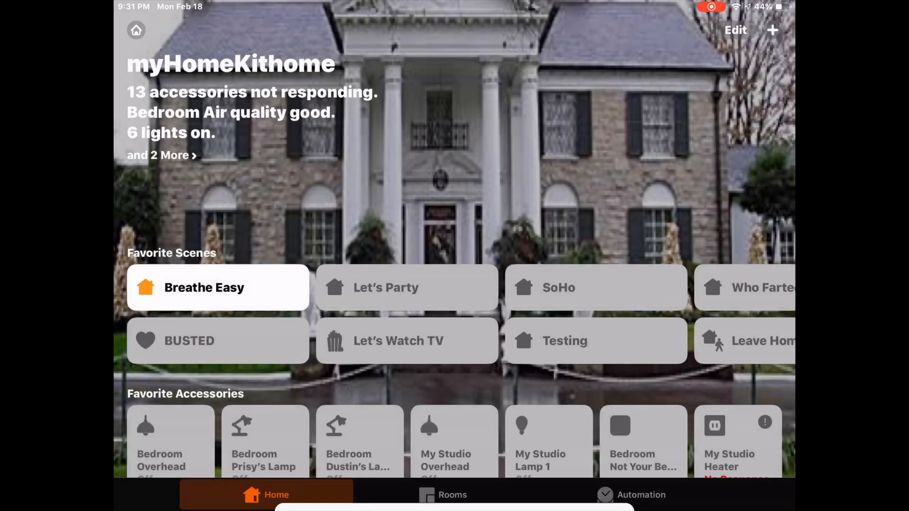
{"action": "left_click", "coordinate": [443, 494]}
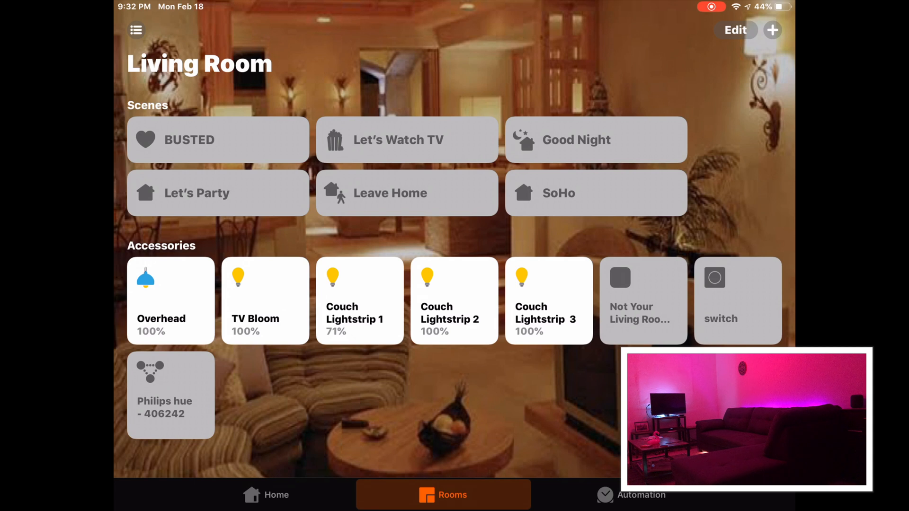
Toggle the SoHo tile off and on repeatedly, ending with lights on at 100%
{"action": "left_click", "coordinate": [595, 193]}
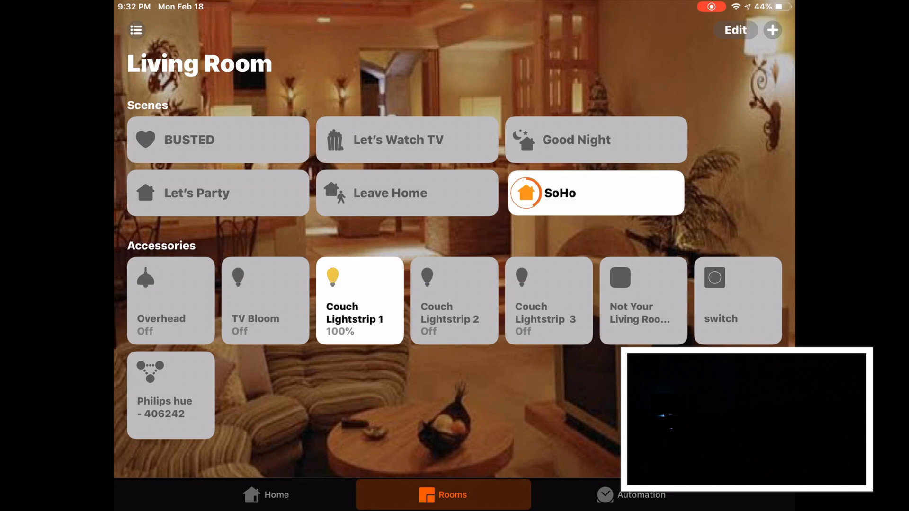
{"action": "left_click", "coordinate": [359, 300]}
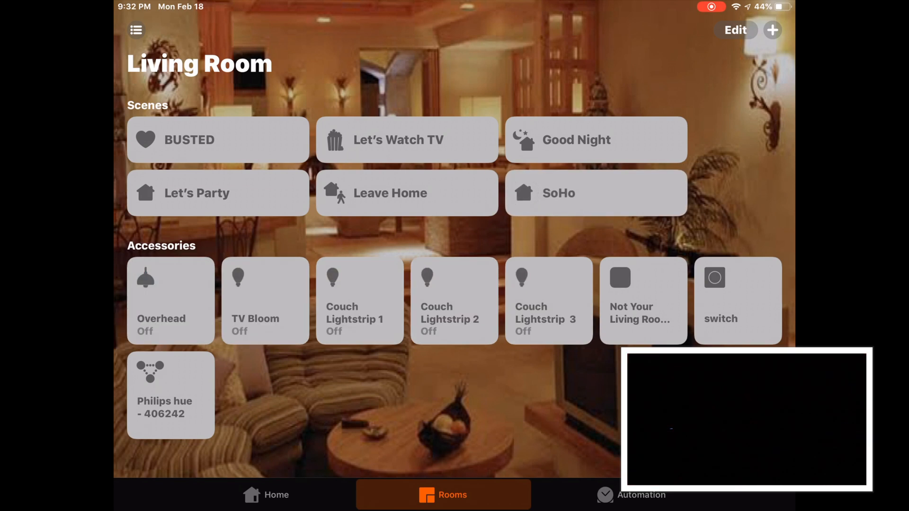
{"action": "left_click", "coordinate": [595, 193]}
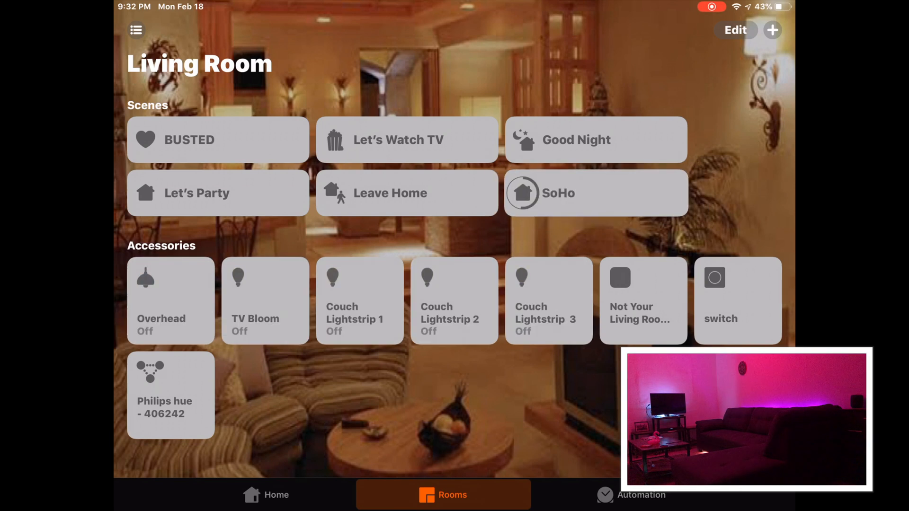
{"action": "left_click", "coordinate": [595, 193]}
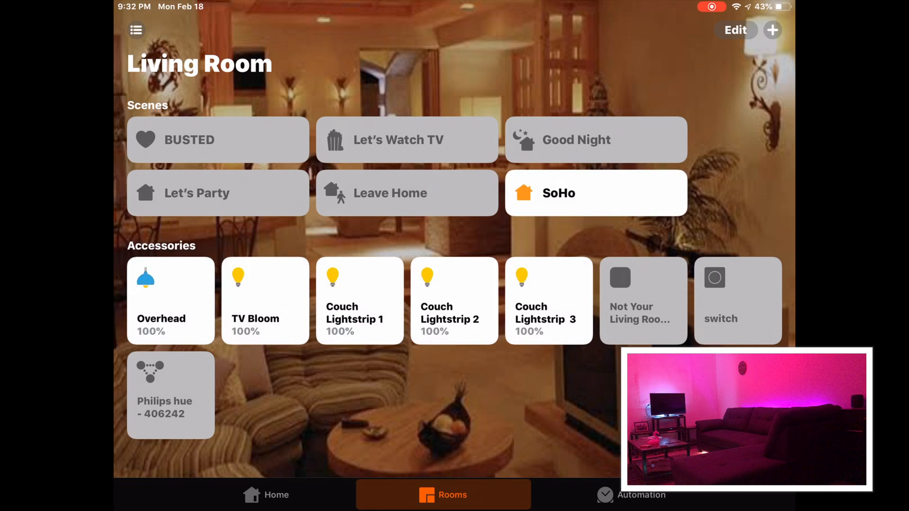
{"action": "left_click", "coordinate": [595, 193]}
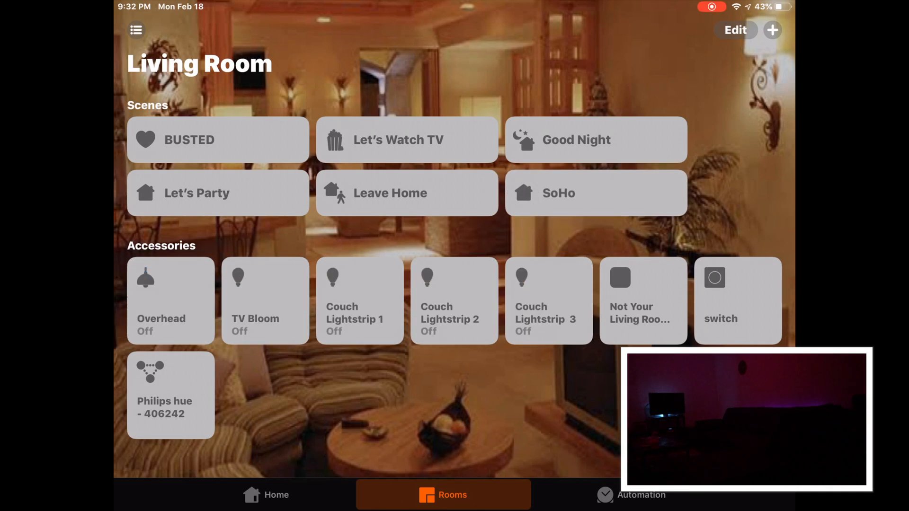
{"action": "left_click", "coordinate": [596, 193]}
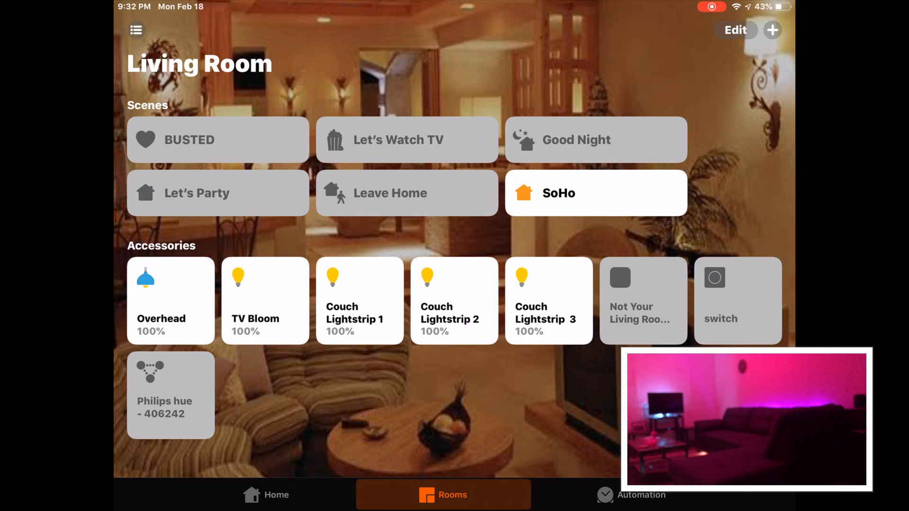